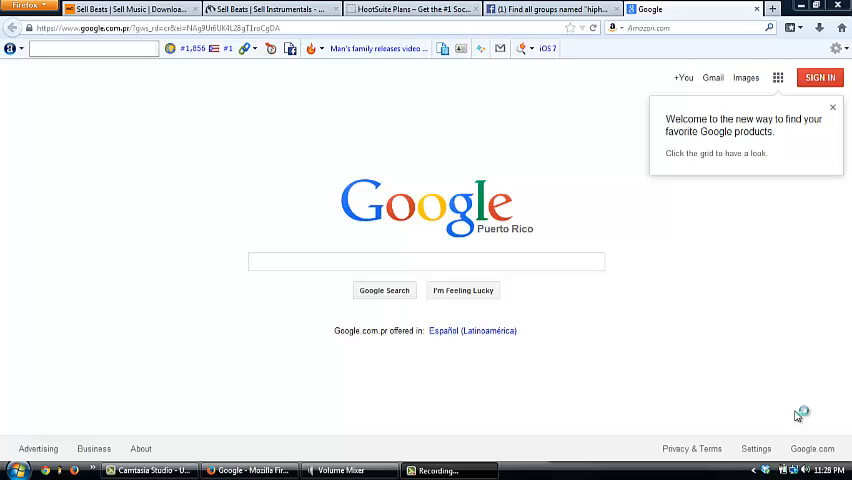
pyautogui.moveTo(796, 416)
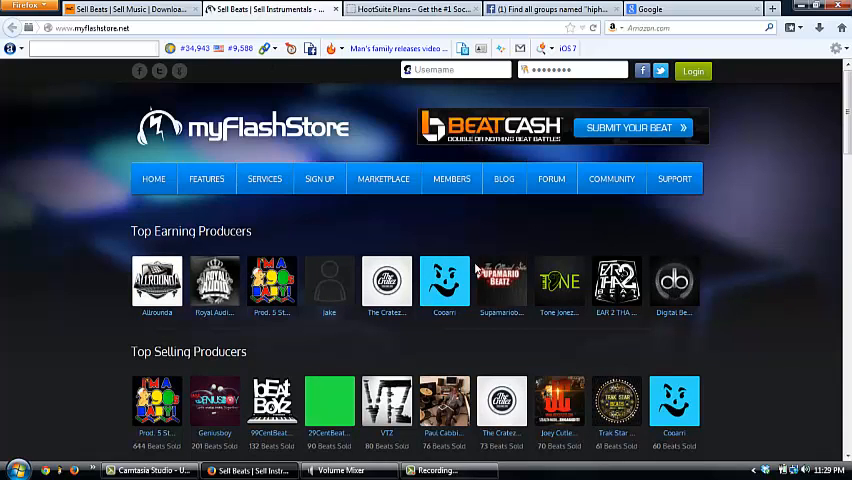
# - Scroll down the myFlashStore home page to the TruBeats beat player demo
pyautogui.scroll(-3)
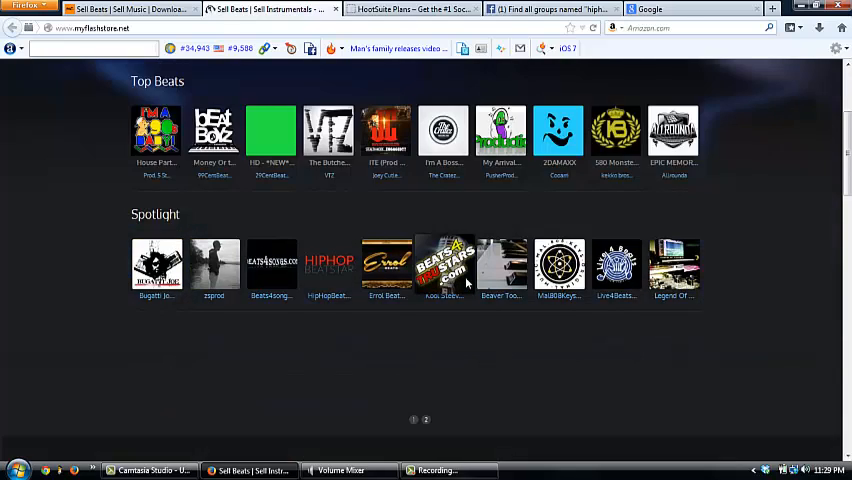
pyautogui.scroll(3)
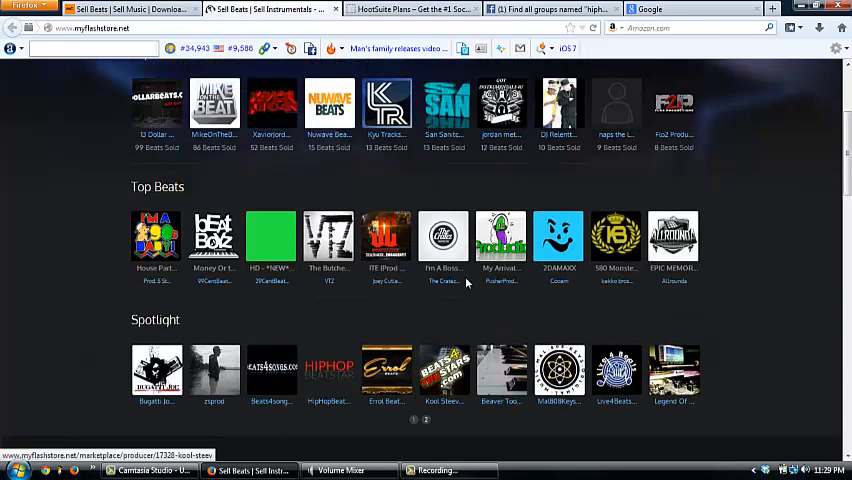
pyautogui.scroll(-3)
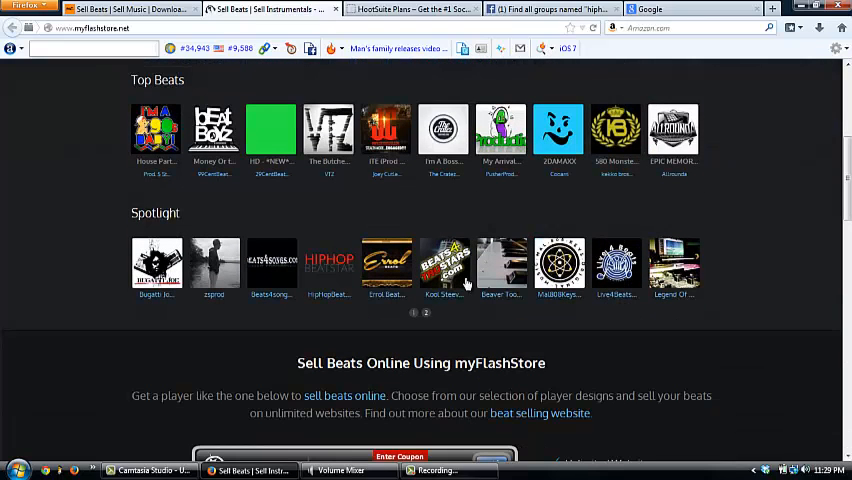
pyautogui.scroll(-3)
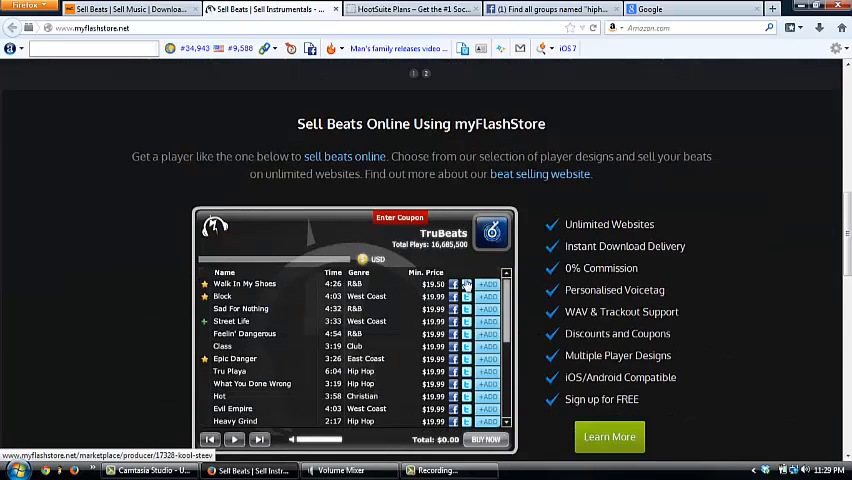
pyautogui.scroll(-3)
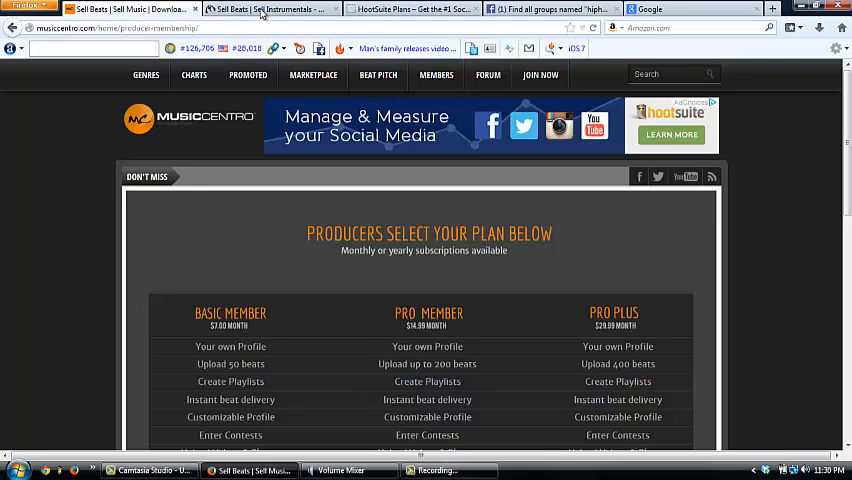
# - Return to the myFlashStore 'Sell Beats Online' page with the TruBeats player demo
pyautogui.click(264, 8)
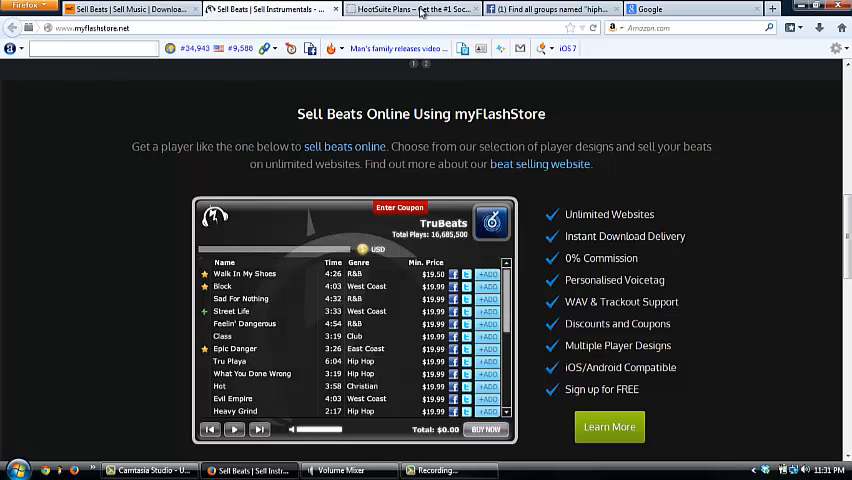
# - Switch to the HootSuite plans page comparing Free, Pro and Enterprise tiers
pyautogui.click(410, 8)
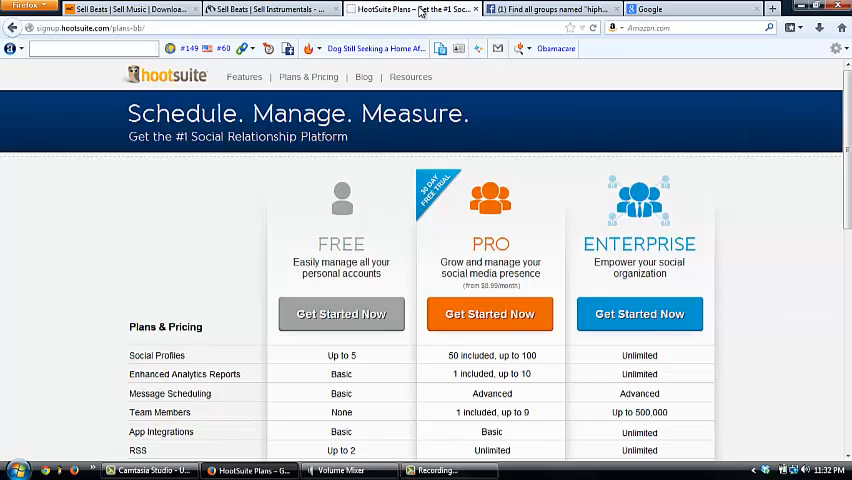
pyautogui.moveTo(544, 20)
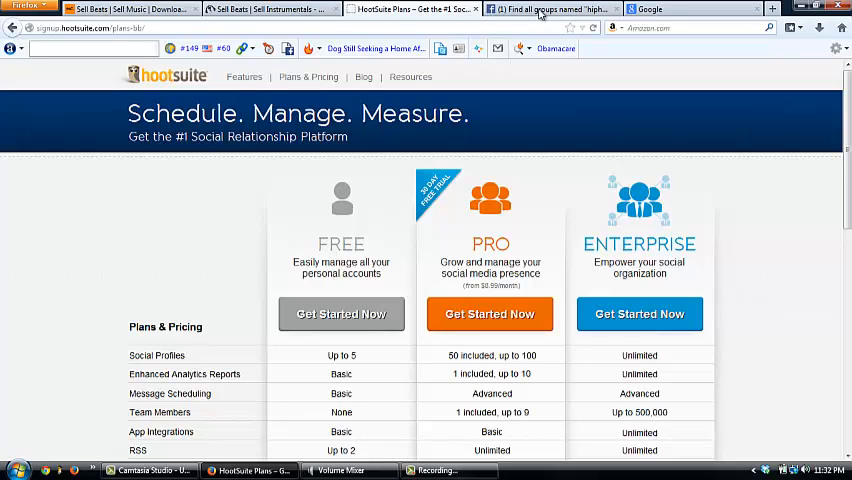
# - Browse the Facebook 'hiphop' group results including The Hip-Hop Grind and Underground Hiphop
pyautogui.click(550, 8)
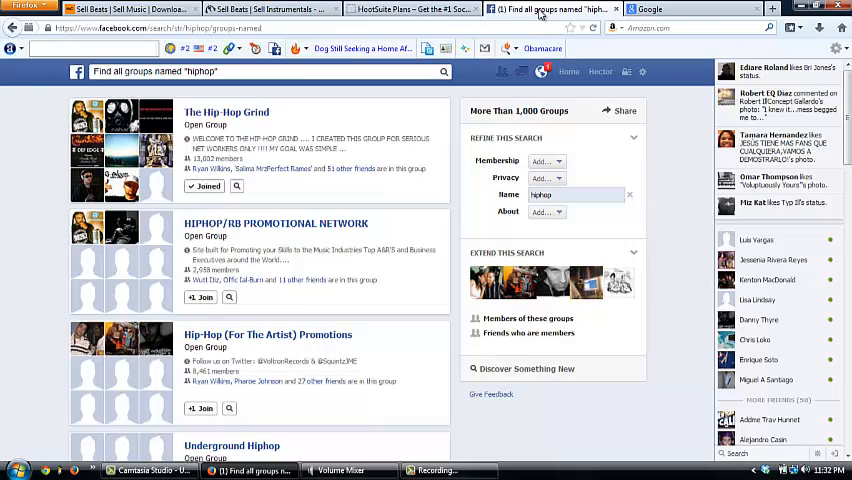
pyautogui.moveTo(532, 84)
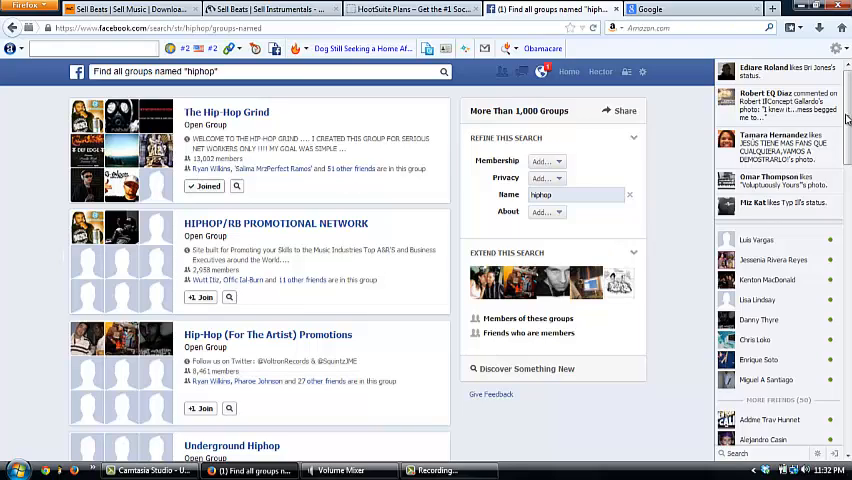
pyautogui.scroll(-3)
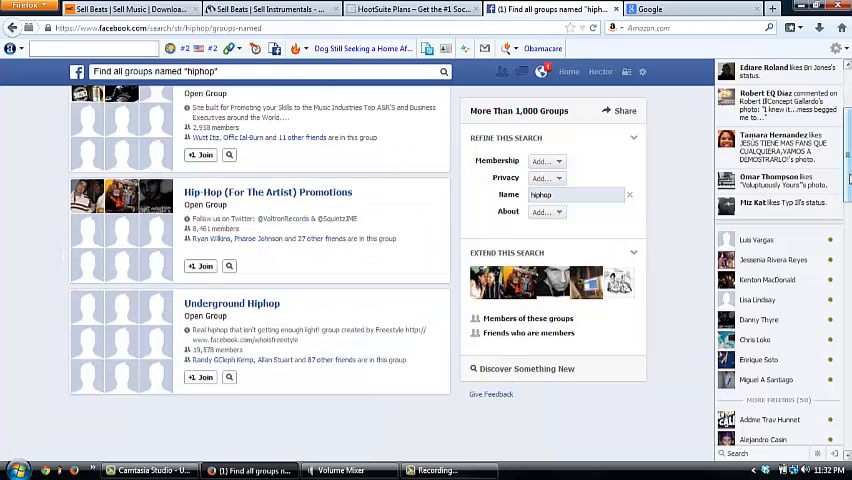
pyautogui.scroll(-3)
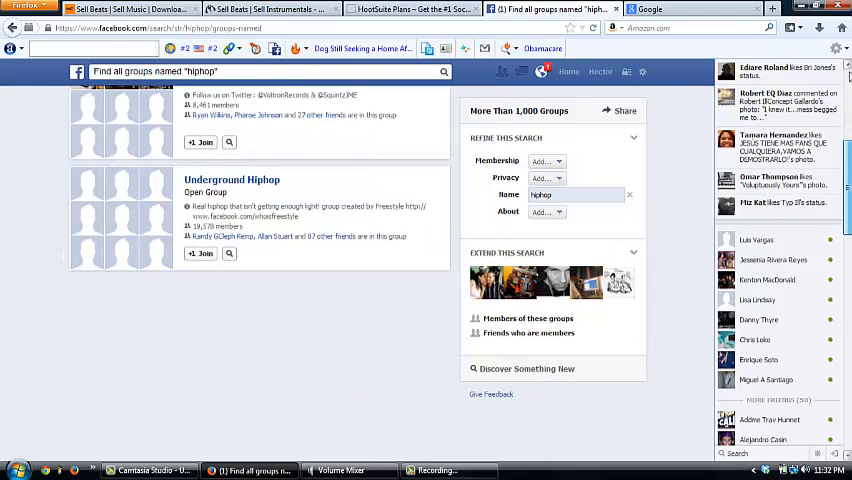
pyautogui.scroll(3)
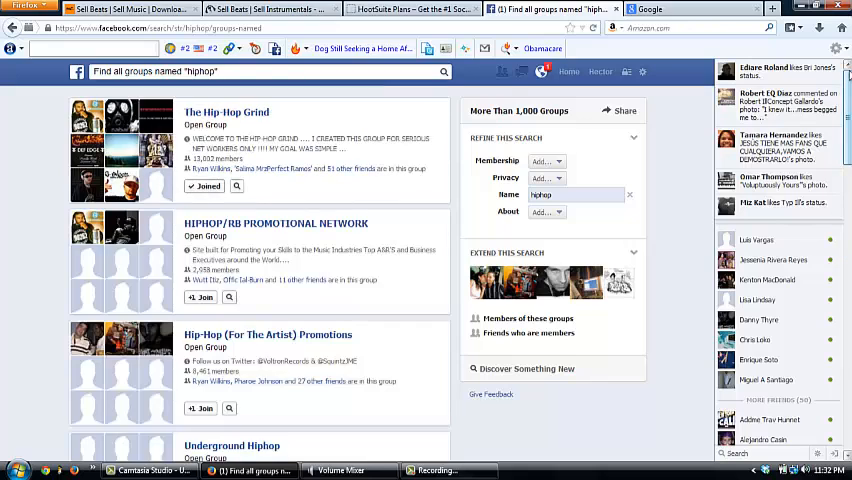